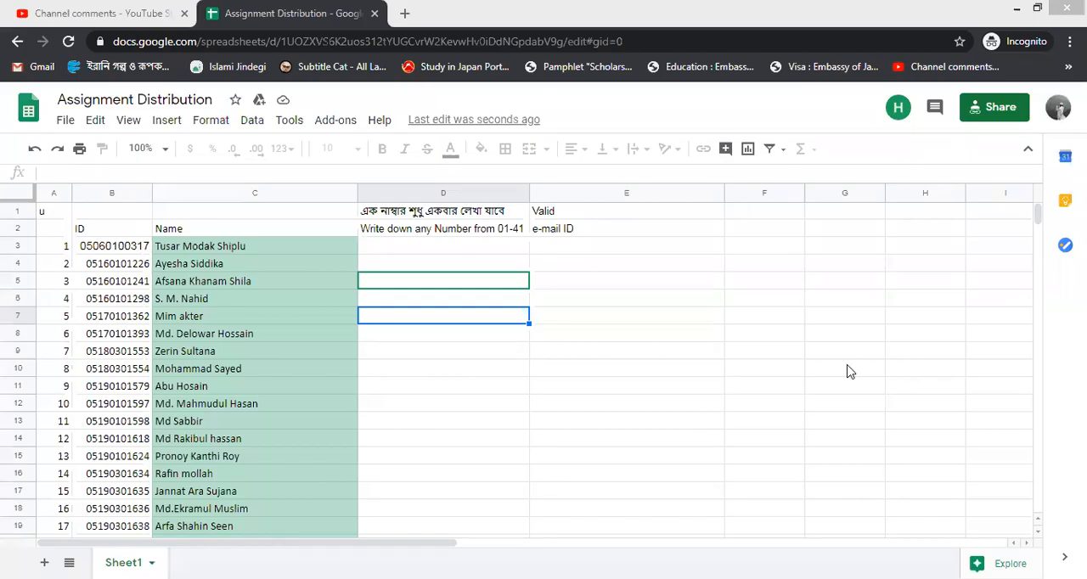
mouse_move(618, 383)
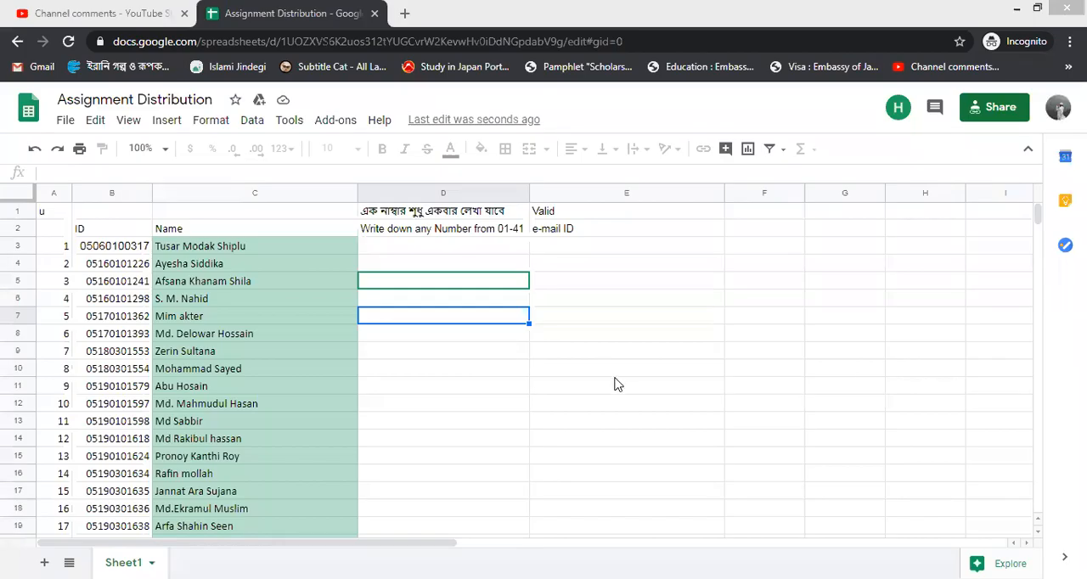
mouse_move(523, 403)
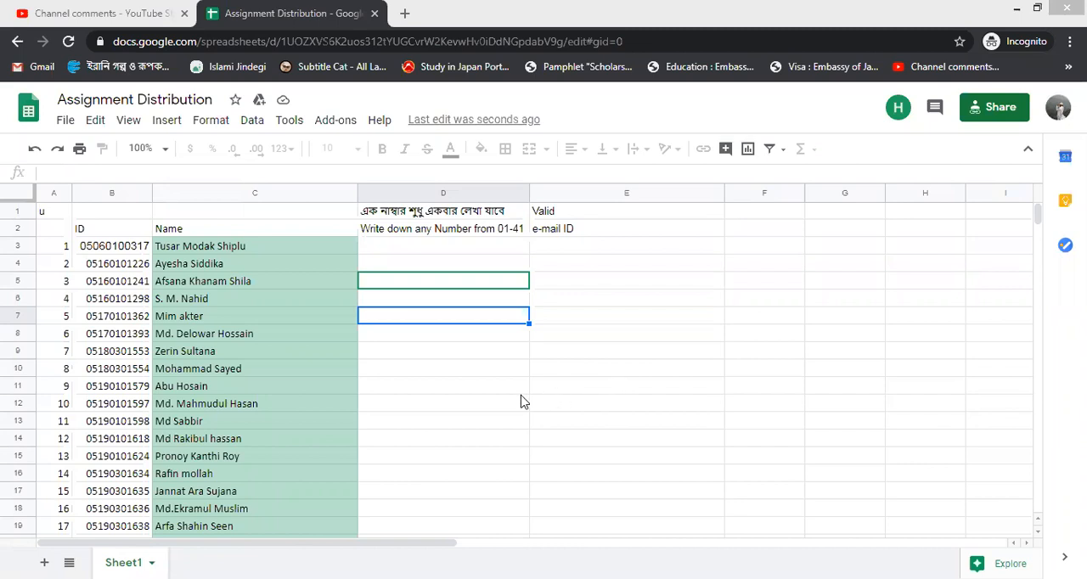
mouse_move(448, 320)
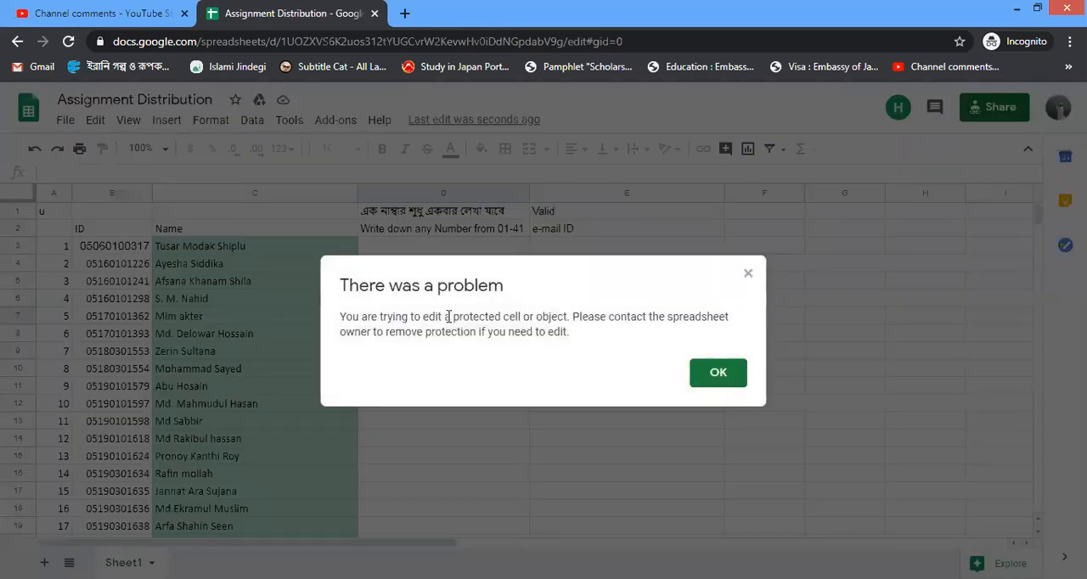
mouse_move(650, 392)
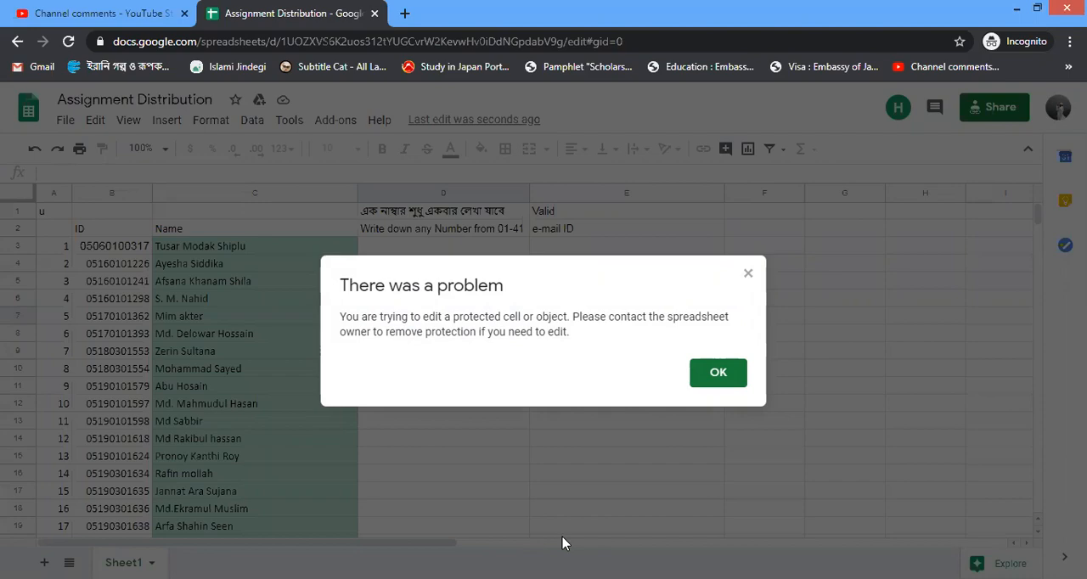
- Dismiss the warning, select D7, and show the Protected sheets and ranges list scrolled to Sheet1!D7
click(717, 372)
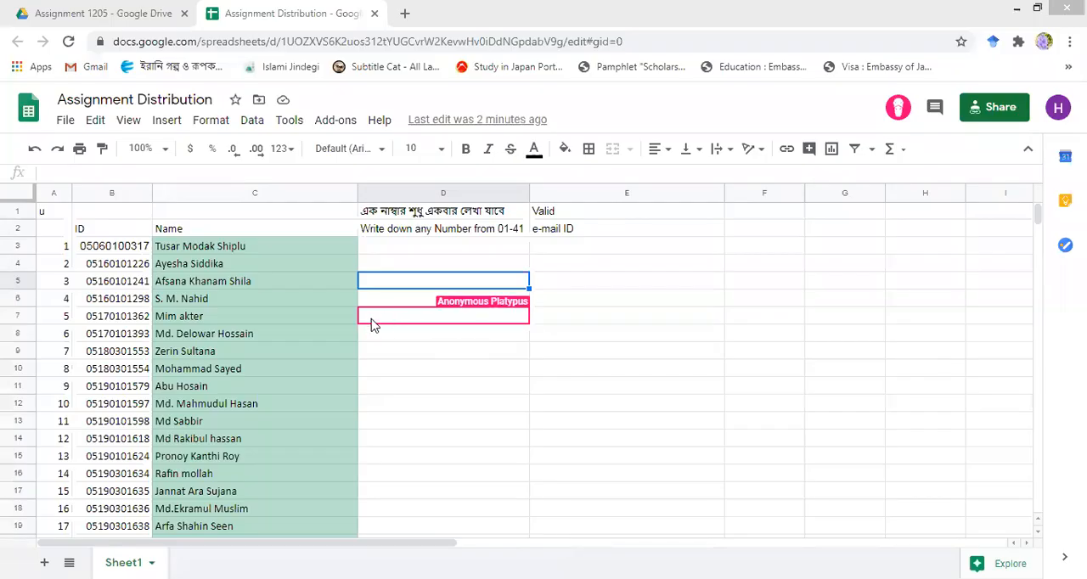
mouse_move(402, 323)
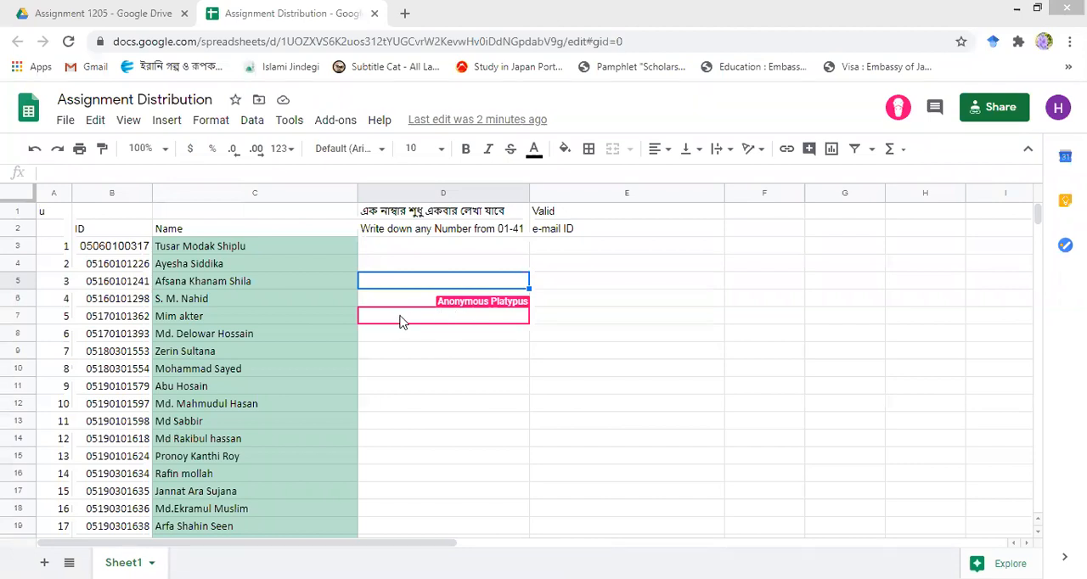
mouse_move(459, 315)
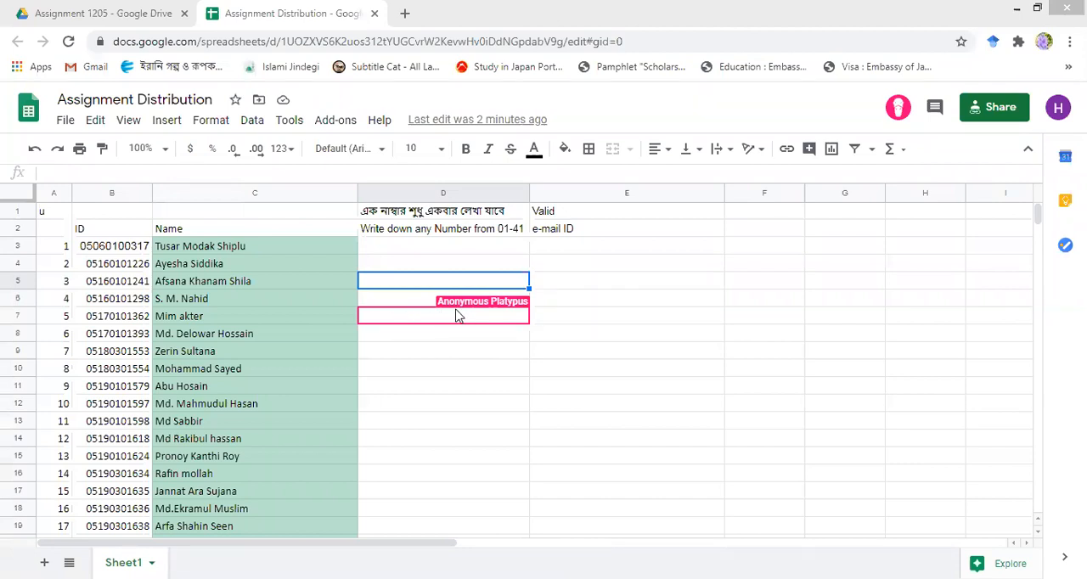
mouse_move(495, 317)
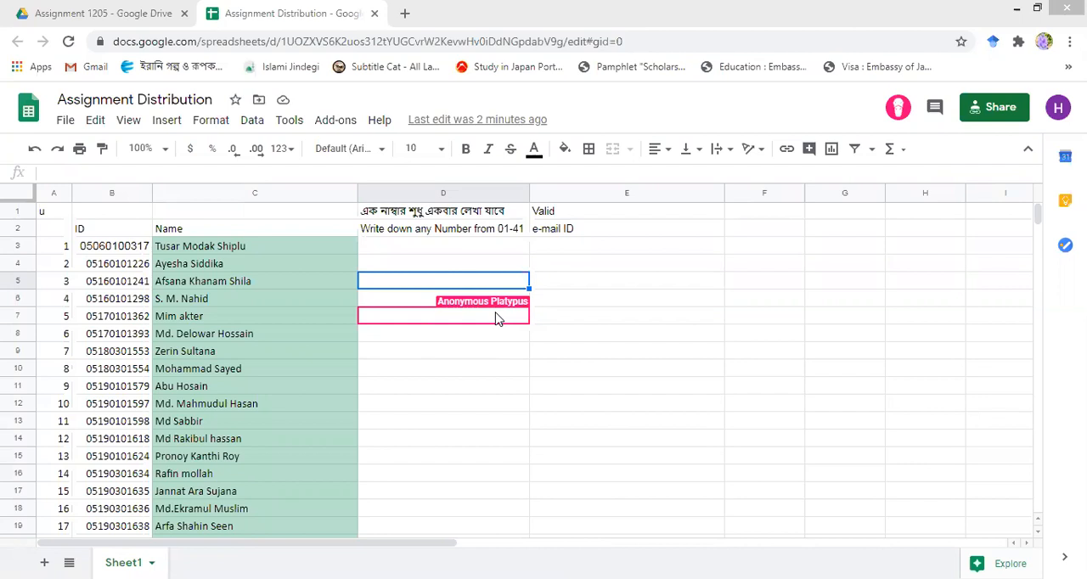
mouse_move(496, 321)
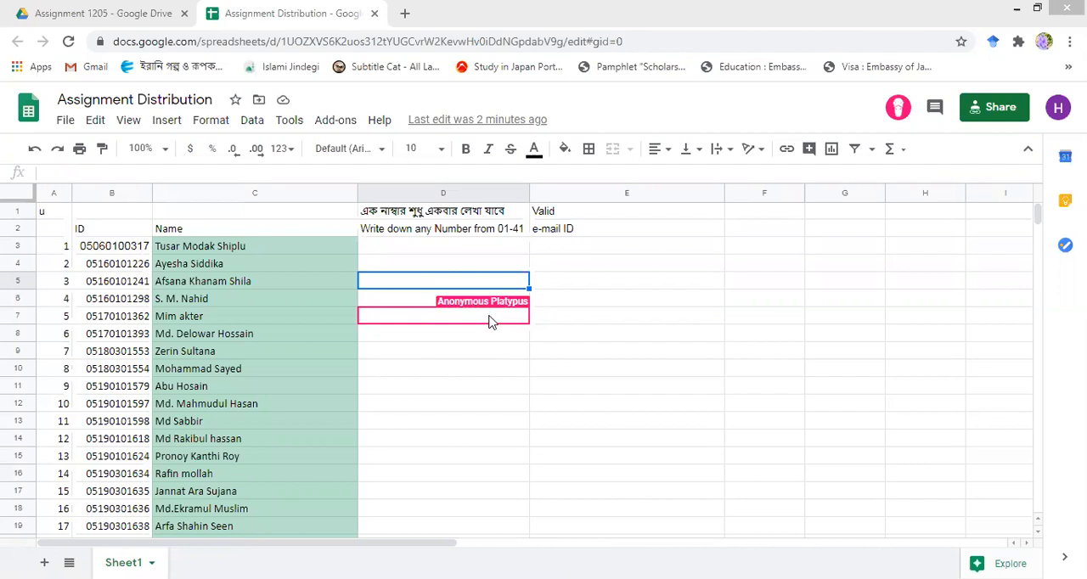
mouse_move(445, 328)
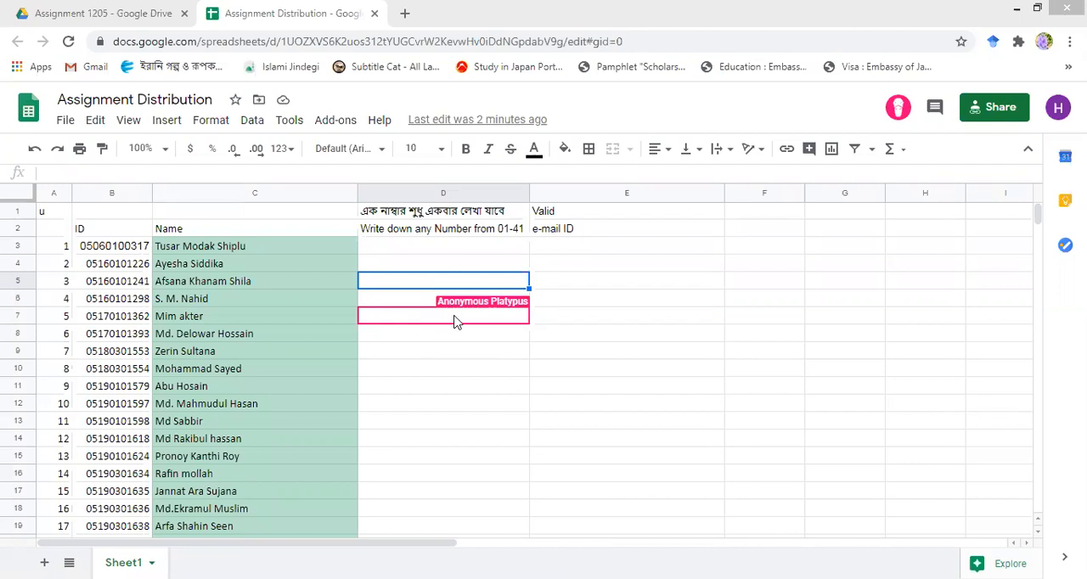
click(442, 316)
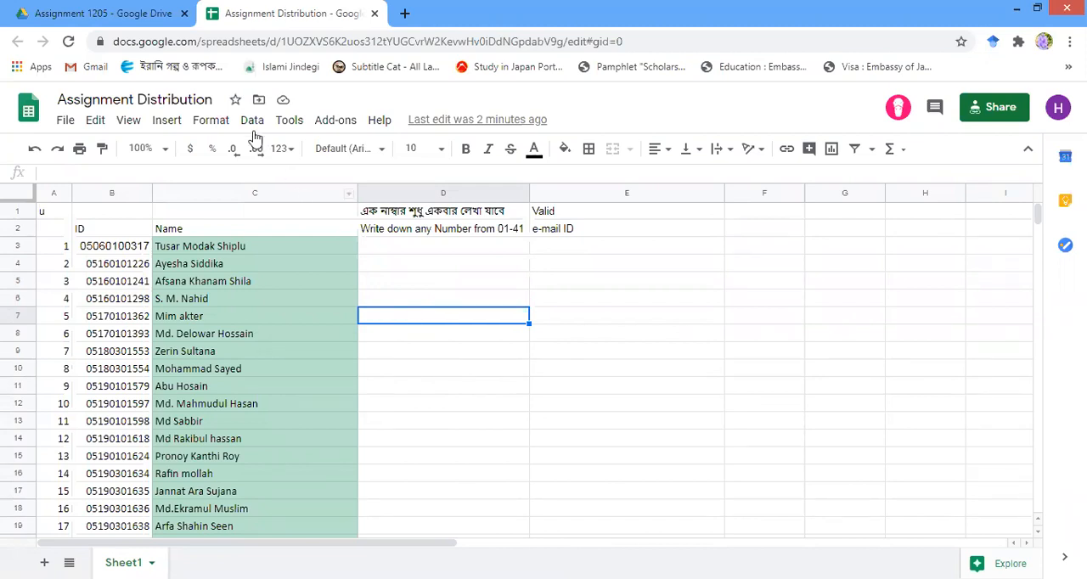
click(251, 119)
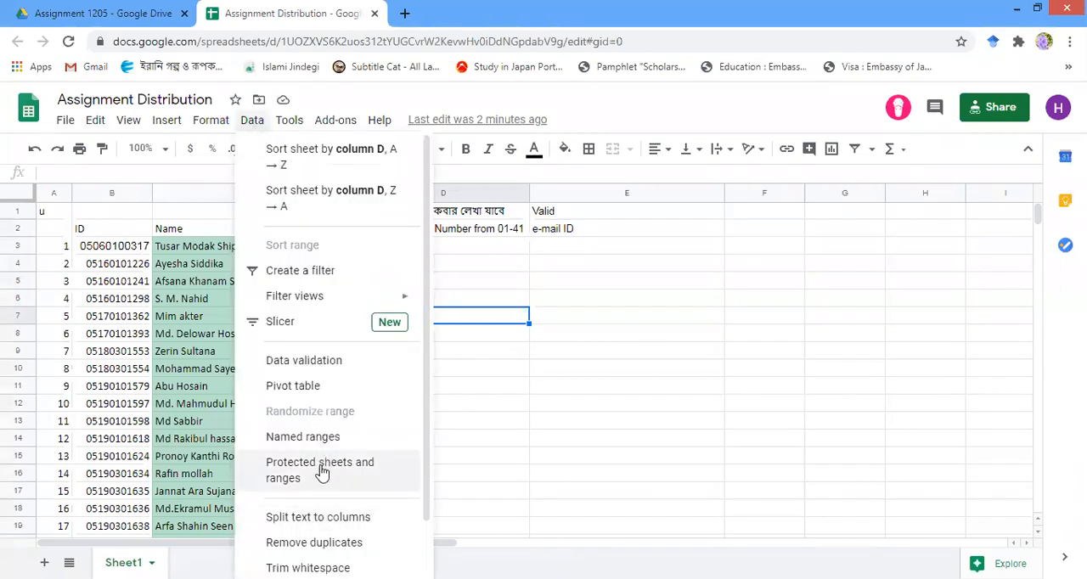
click(320, 468)
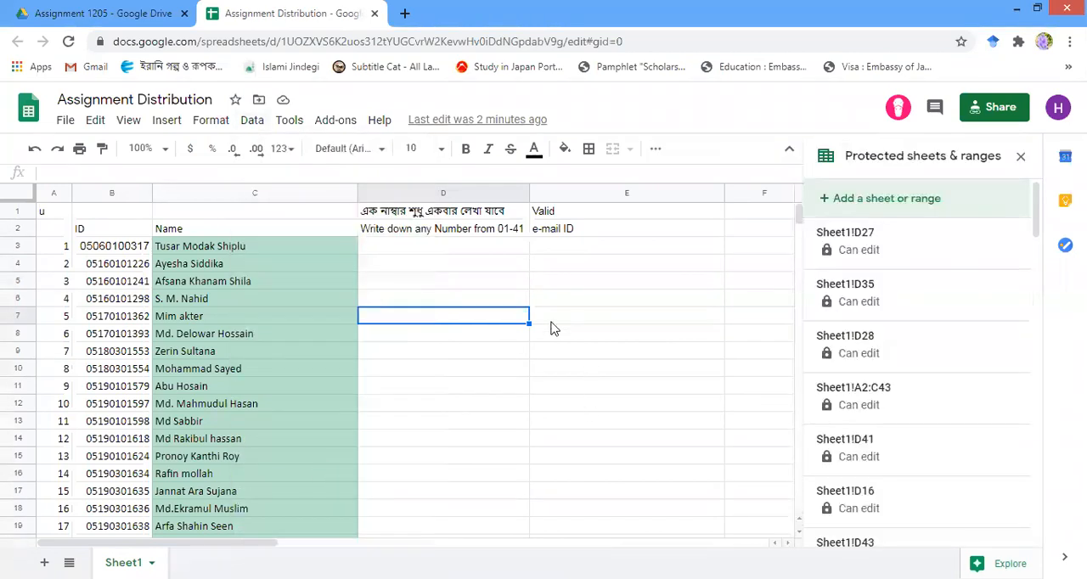
mouse_move(780, 329)
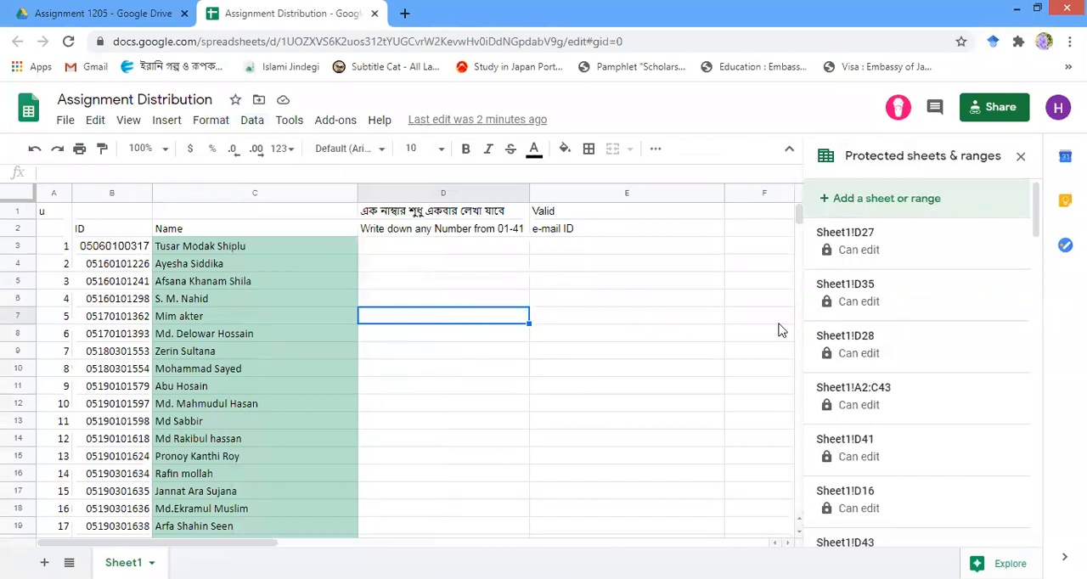
mouse_move(971, 292)
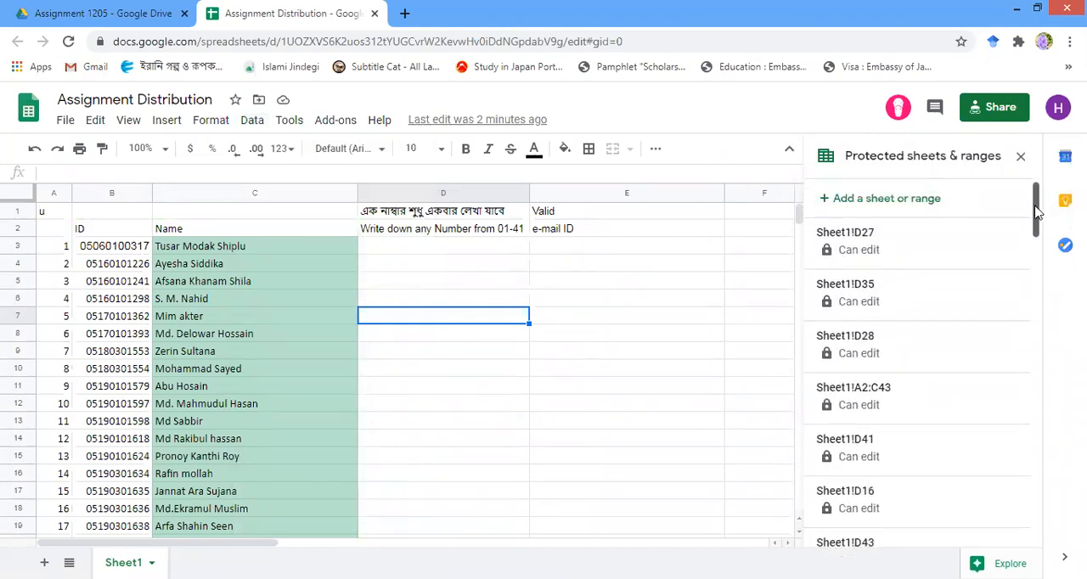
scroll(down, 3)
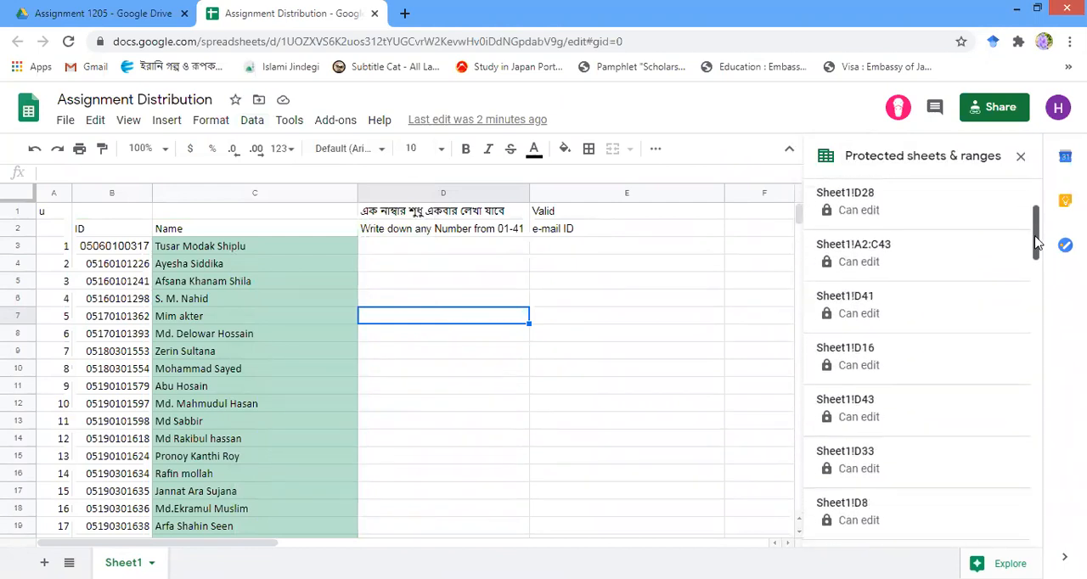
scroll(down, 3)
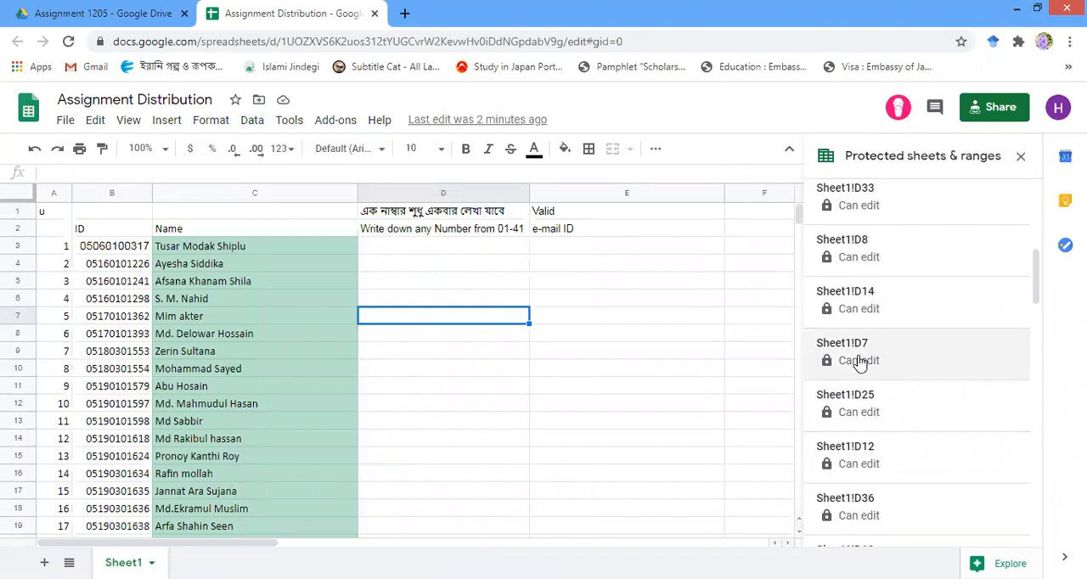
- Delete the Sheet1!D7 protected range and confirm its removal
click(842, 350)
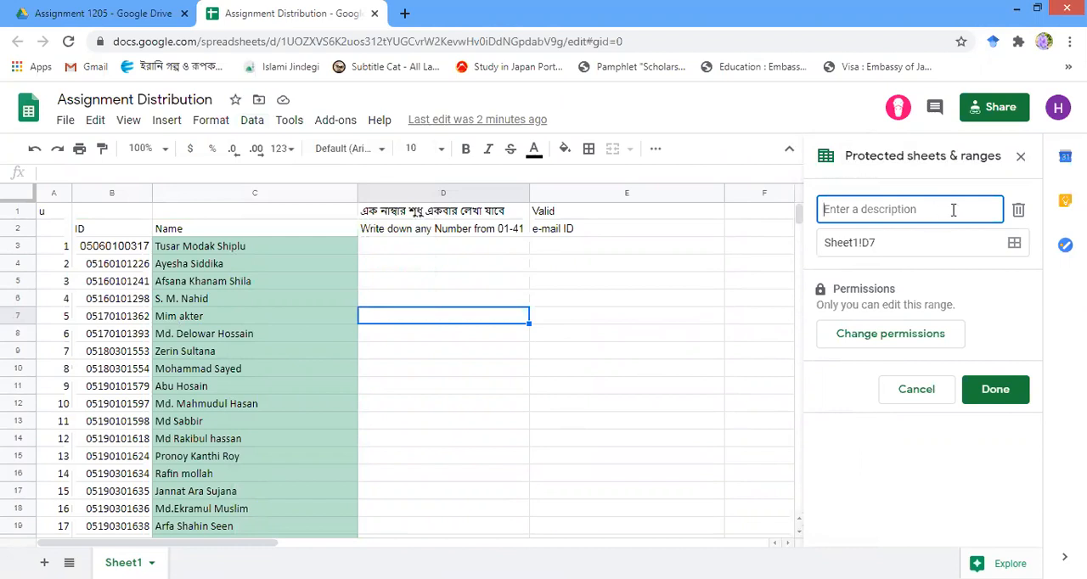
mouse_move(1019, 211)
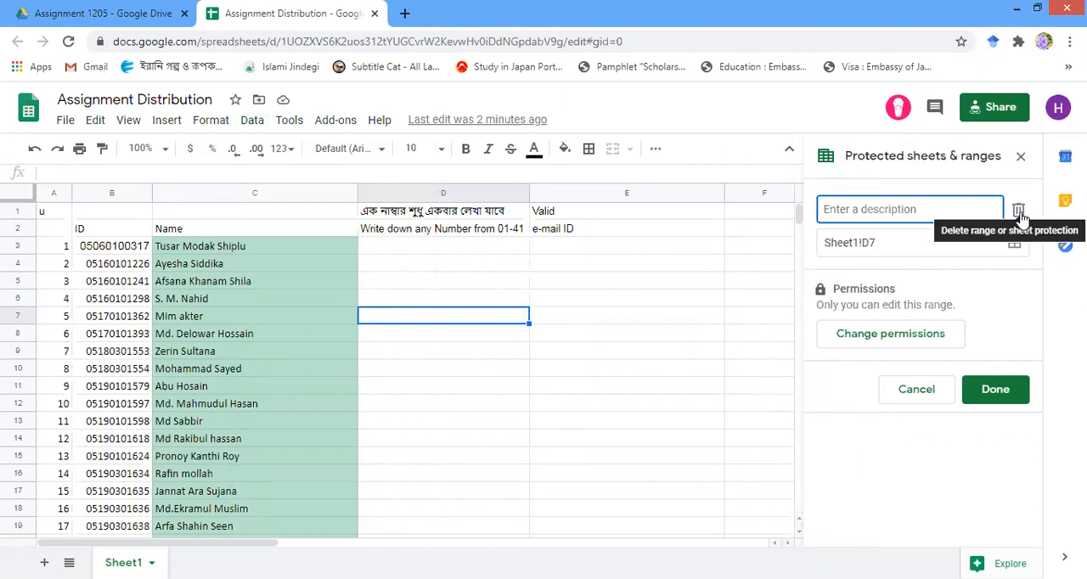
click(1017, 211)
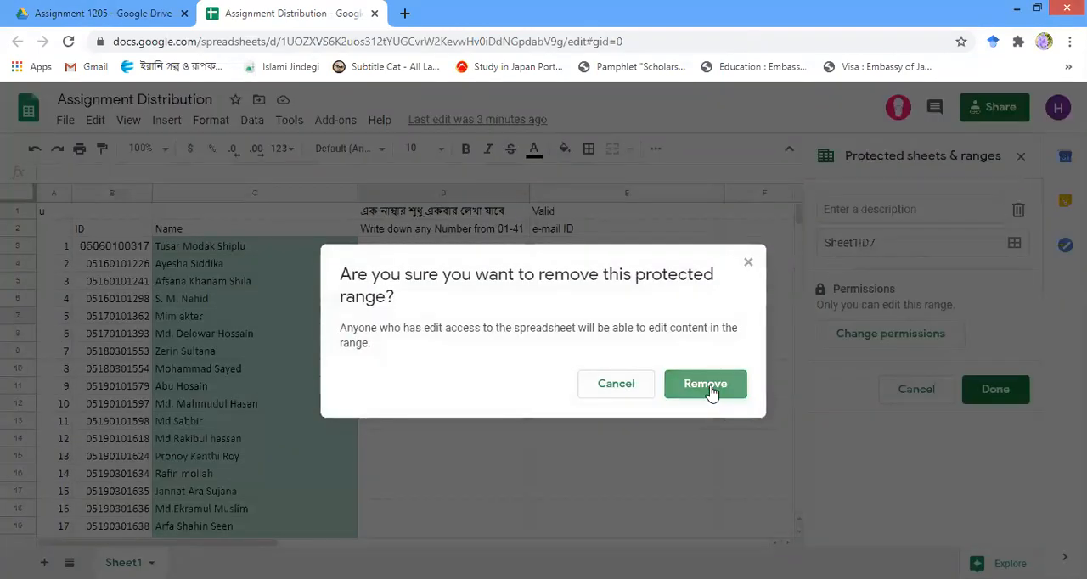
click(704, 383)
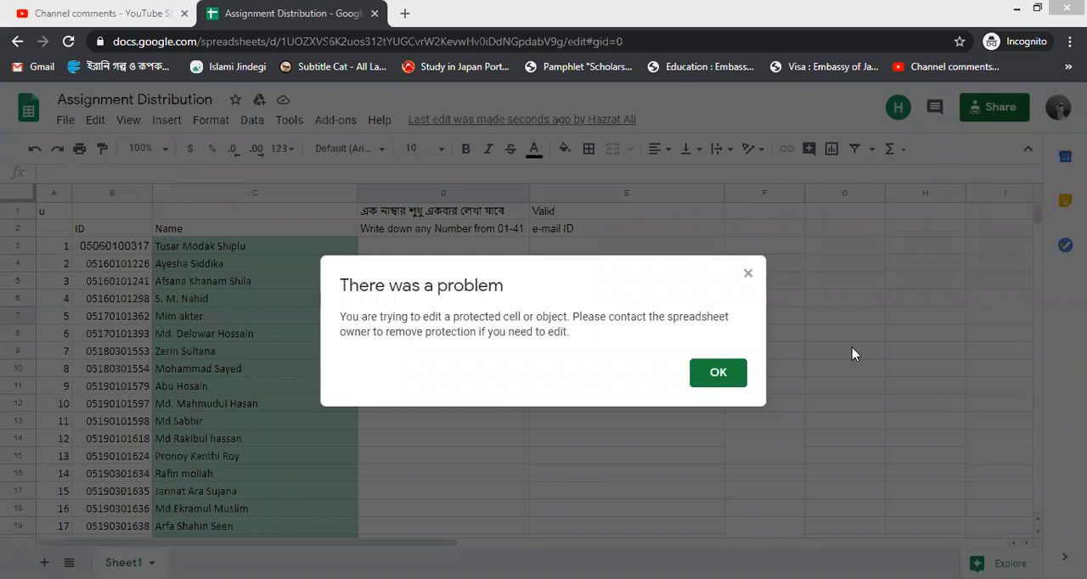
- Dismiss the leftover warning in the collaborator's view and enter 5 into D7
click(716, 372)
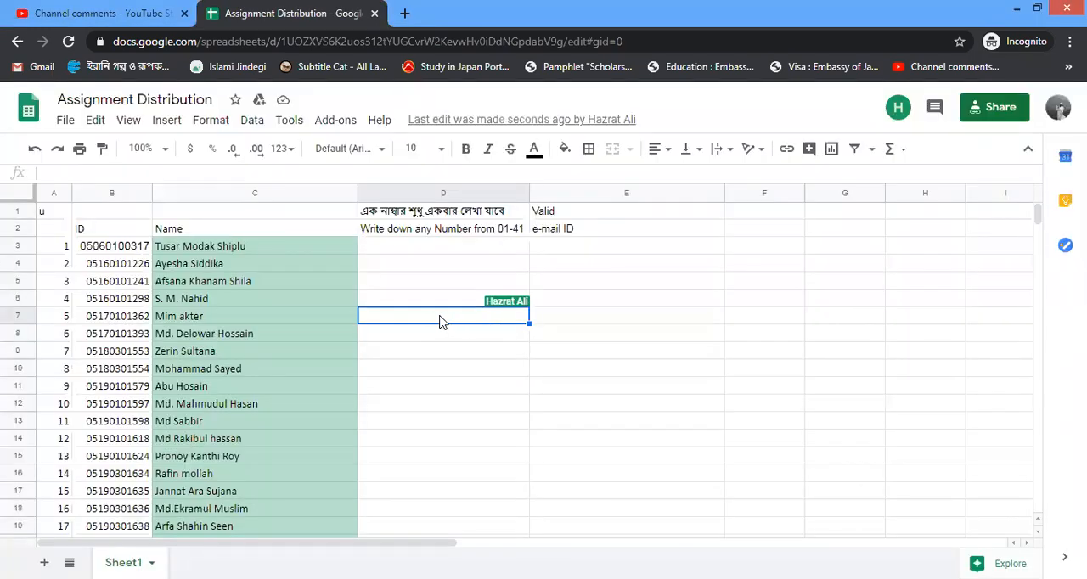
text(5)
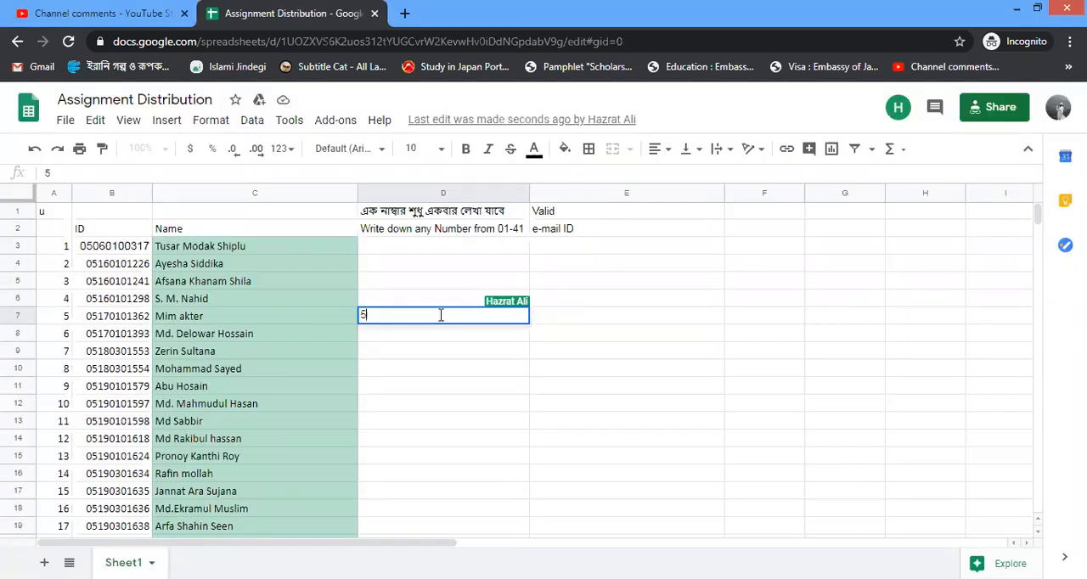